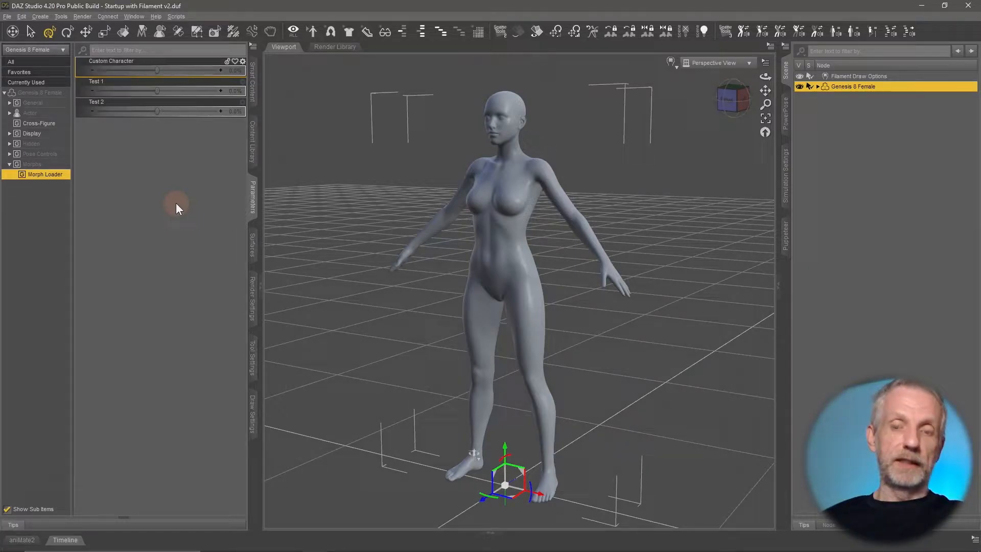
{"action": "mouse_move", "coordinate": [357, 197]}
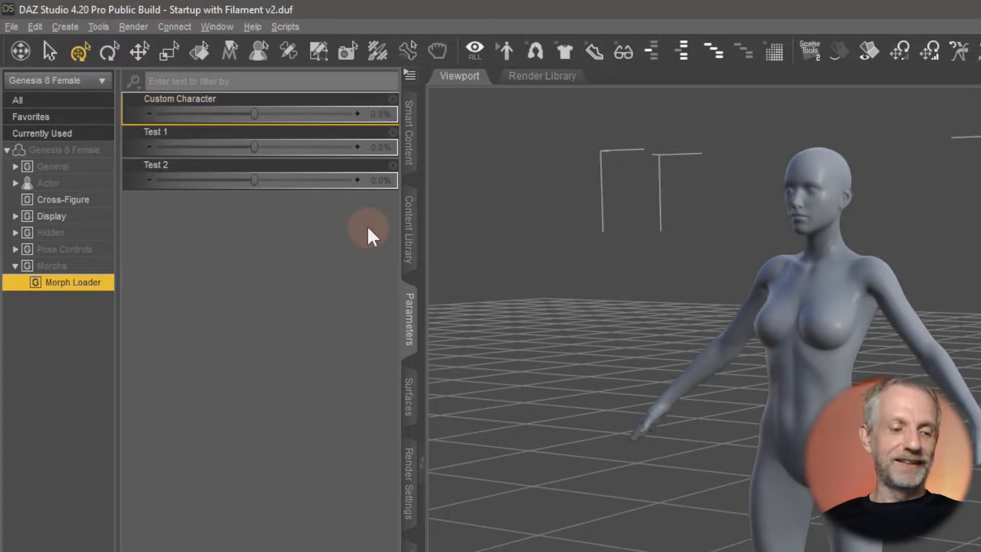
{"action": "mouse_move", "coordinate": [385, 116]}
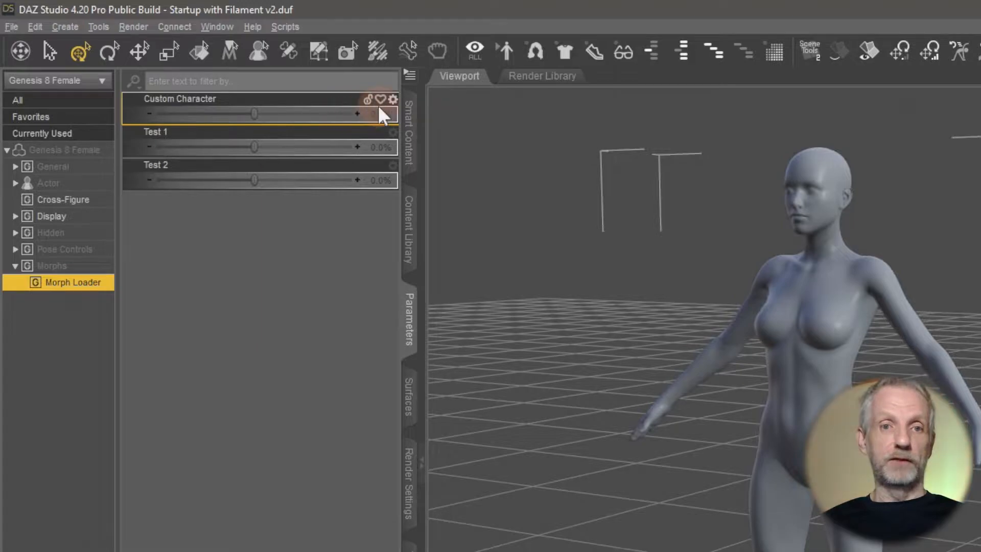
{"action": "mouse_move", "coordinate": [393, 99]}
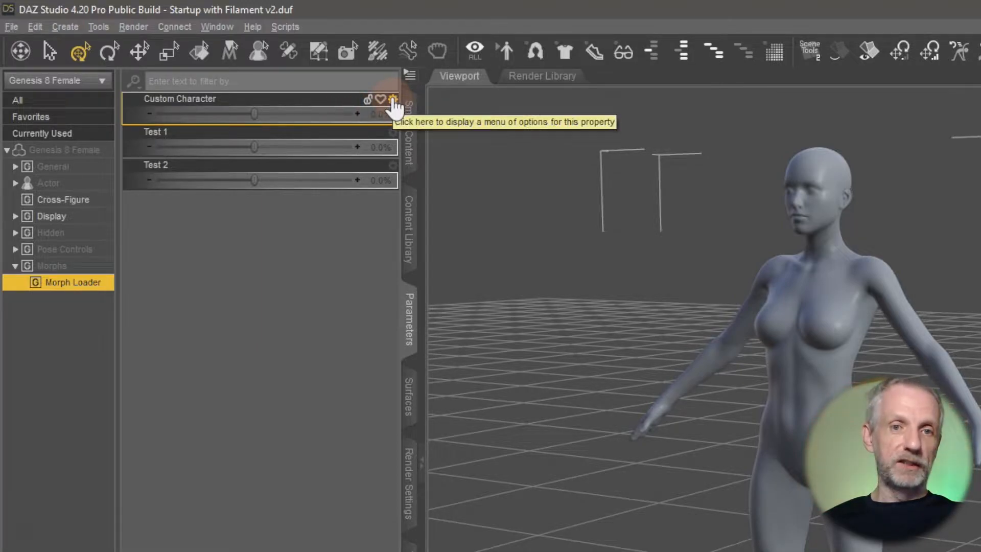
Set the Custom Character slider's Color A to magenta in Parameter Settings and accept.
{"action": "left_click", "coordinate": [393, 100]}
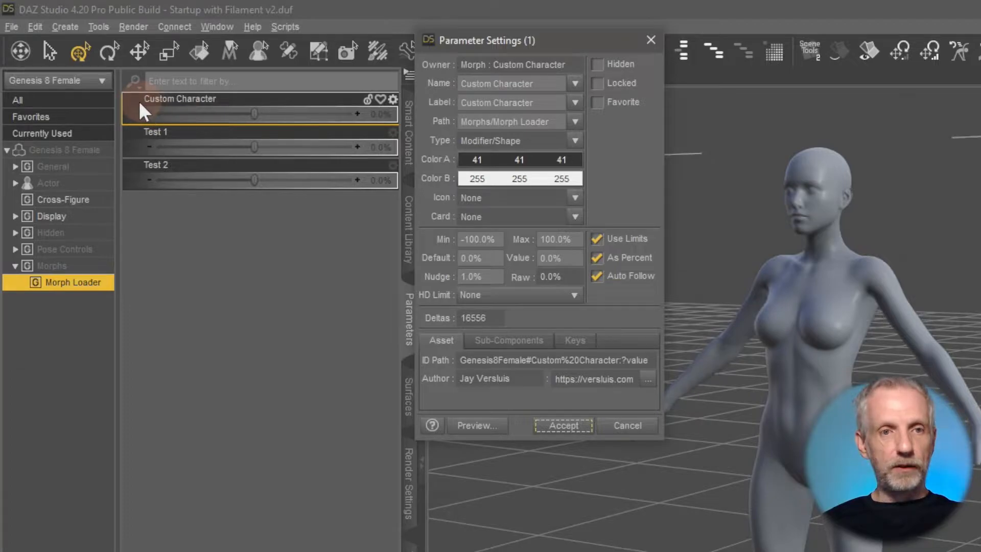
{"action": "mouse_move", "coordinate": [233, 135]}
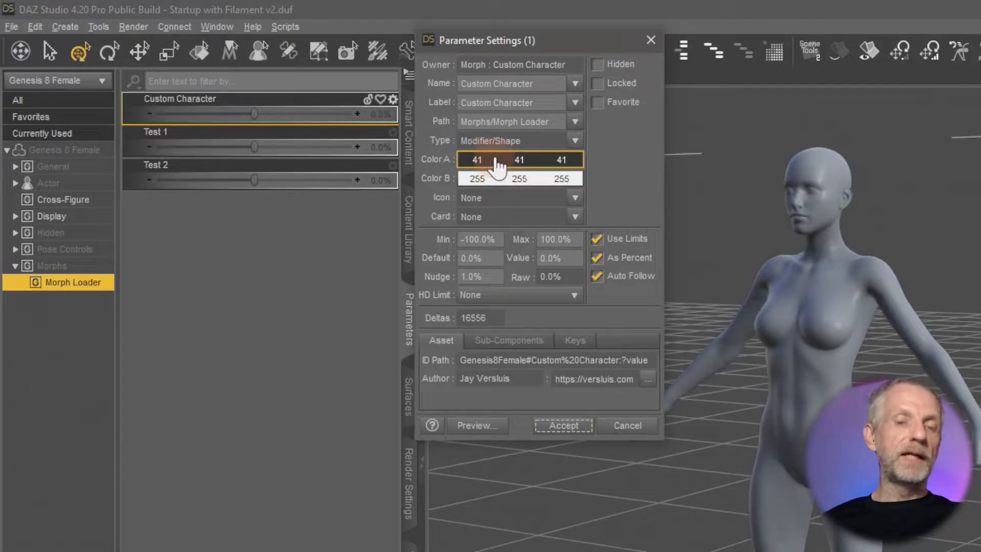
{"action": "left_click", "coordinate": [519, 159]}
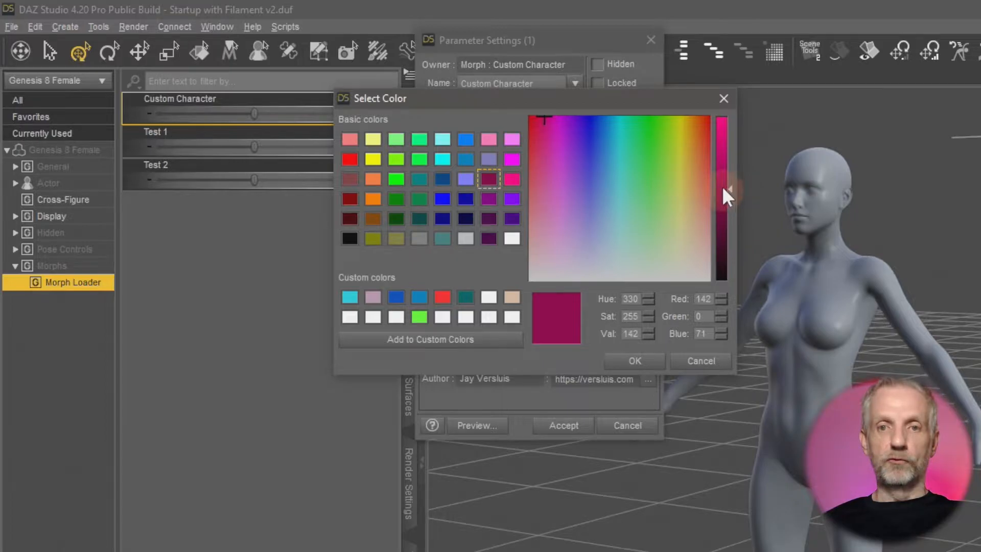
{"action": "left_click", "coordinate": [633, 360]}
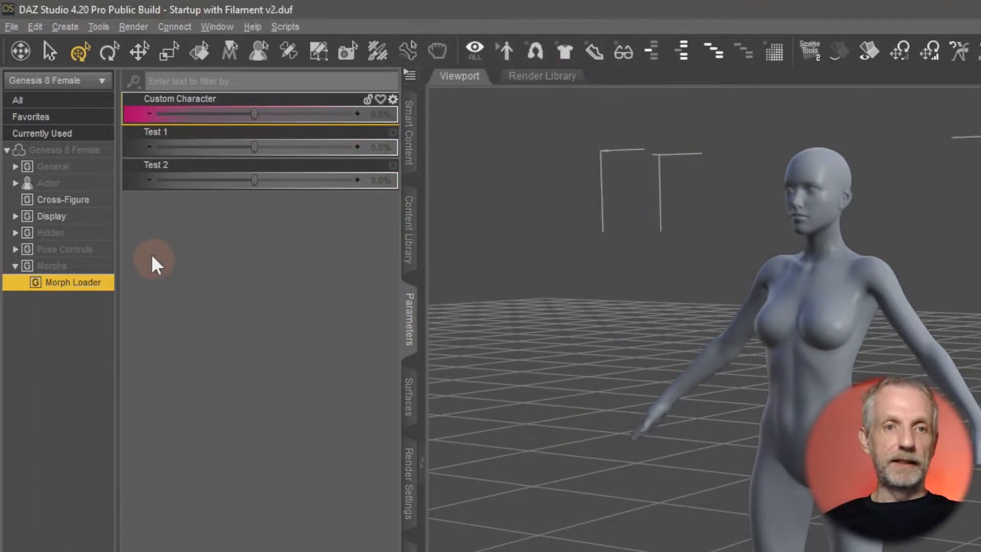
{"action": "mouse_move", "coordinate": [209, 131]}
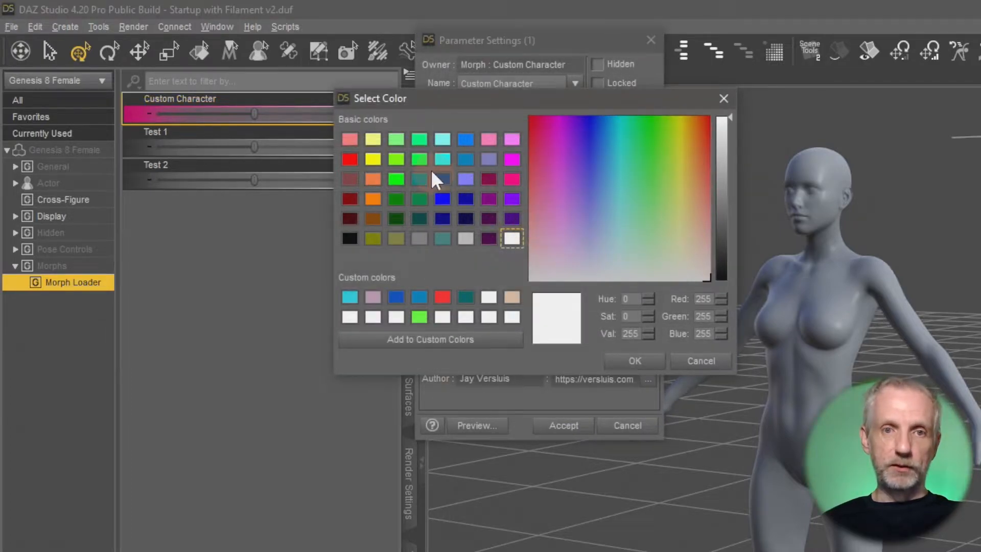
{"action": "left_click", "coordinate": [642, 144]}
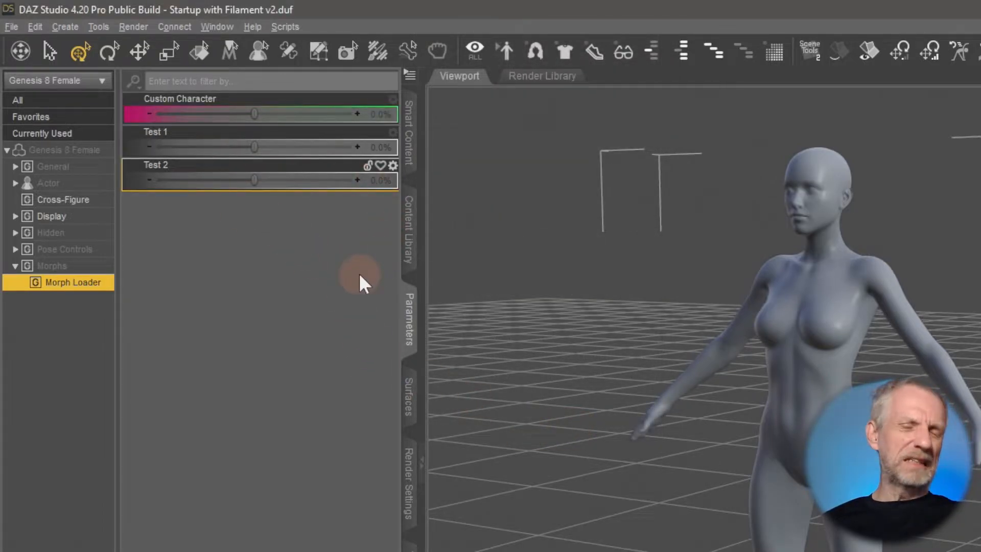
{"action": "mouse_move", "coordinate": [353, 172]}
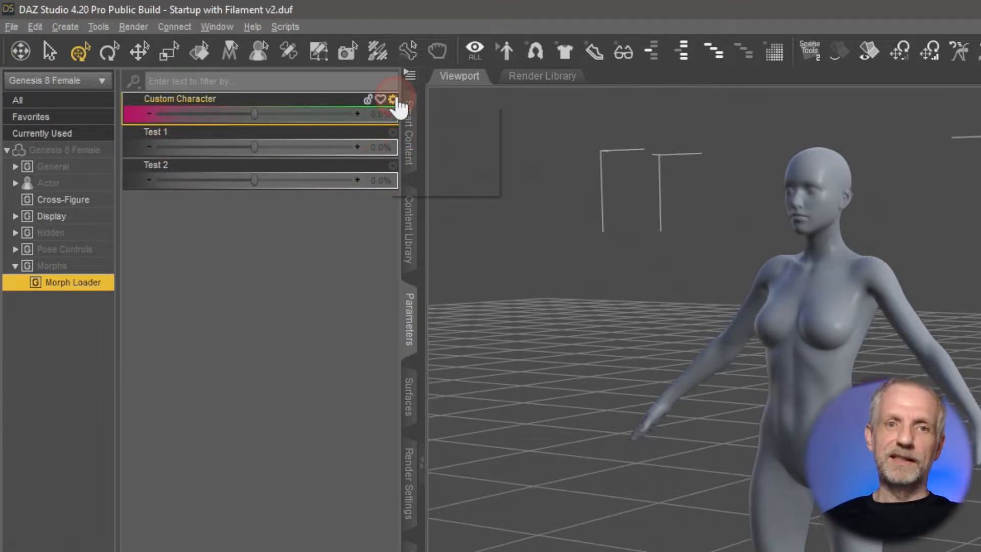
Reopen the Custom Character settings and confirm white as Color B.
{"action": "left_click", "coordinate": [392, 98]}
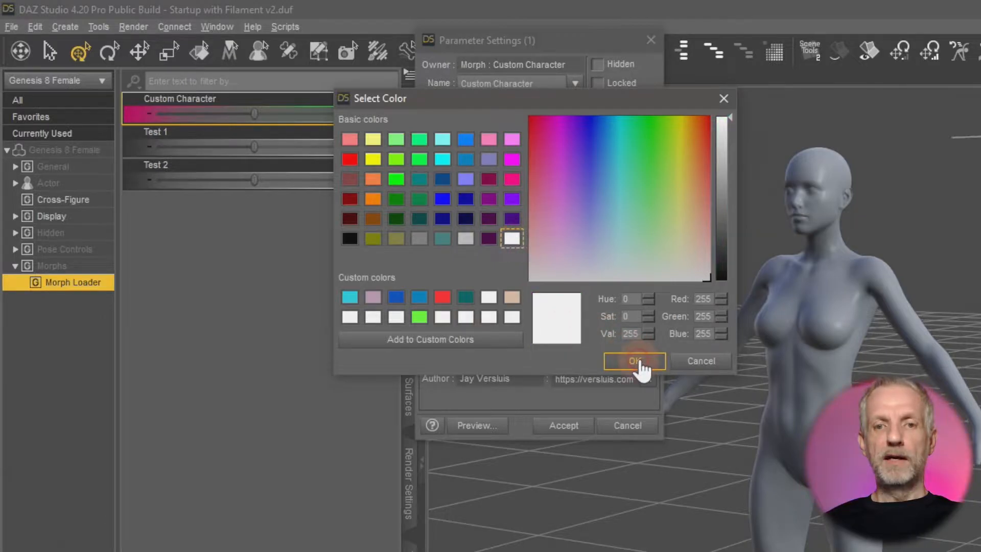
{"action": "left_click", "coordinate": [634, 361]}
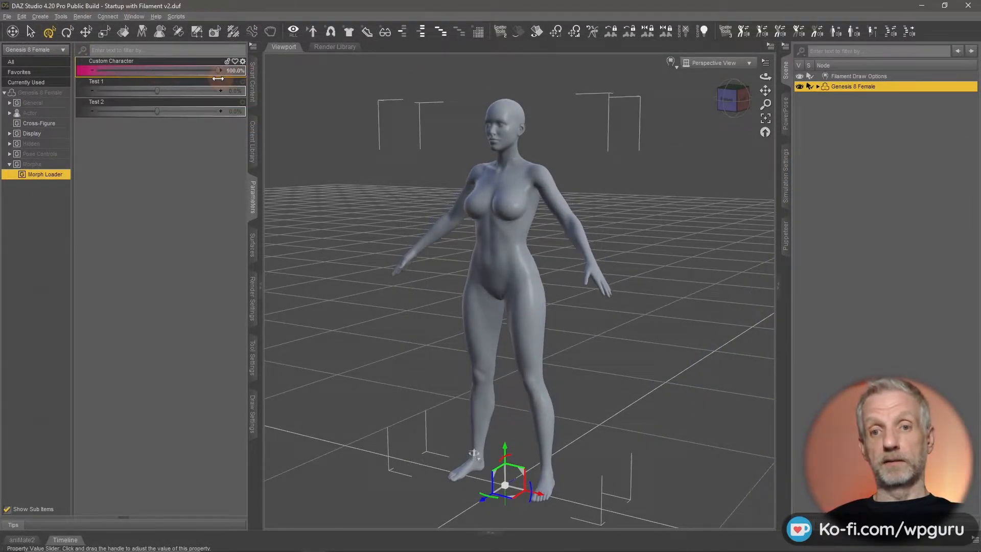
Dial Custom Character to about -3.0%, Test 1 to -4.6% and Test 2 to 42.6%.
{"action": "left_click_drag", "start_coordinate": [219, 71], "coordinate": [167, 71]}
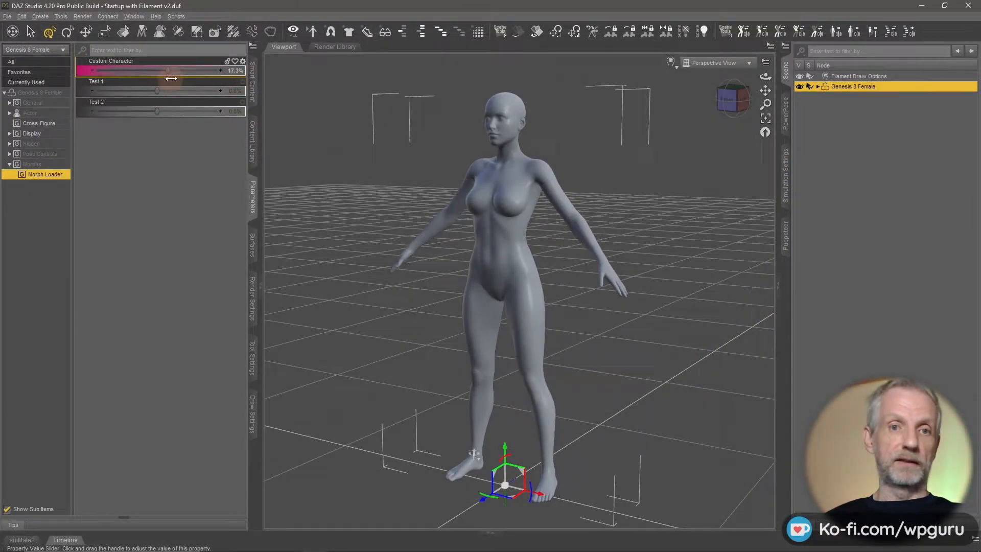
{"action": "left_click_drag", "start_coordinate": [168, 70], "coordinate": [160, 71]}
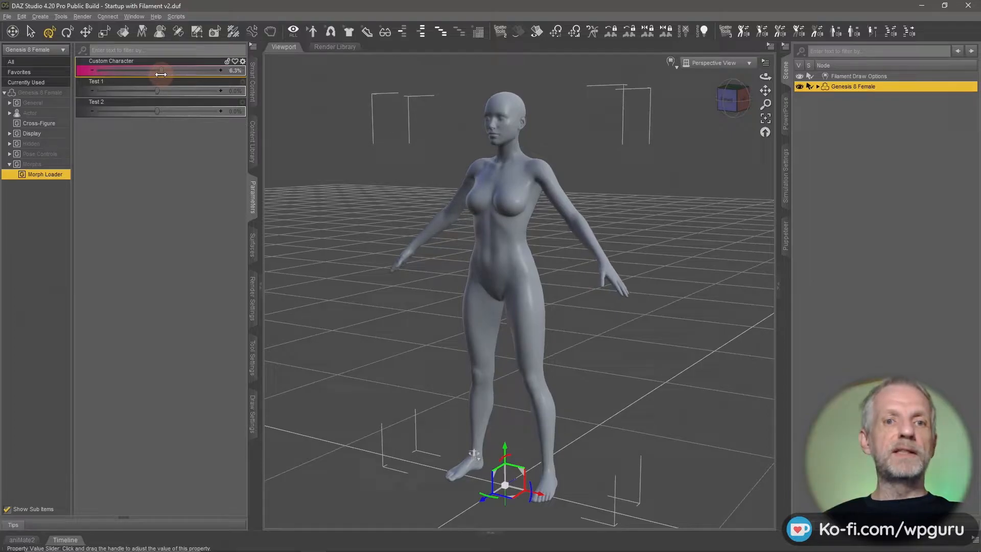
{"action": "left_click_drag", "start_coordinate": [161, 70], "coordinate": [157, 71]}
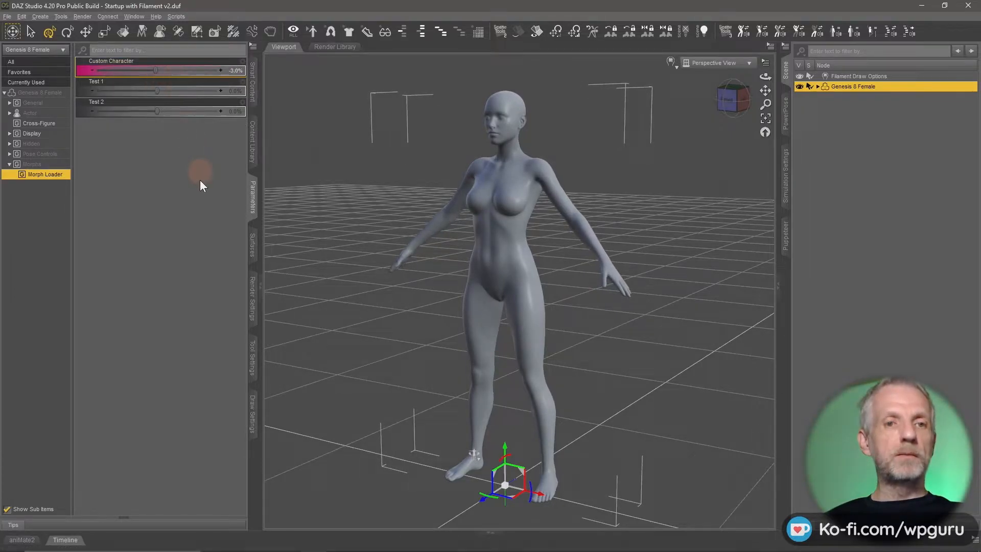
{"action": "mouse_move", "coordinate": [201, 182]}
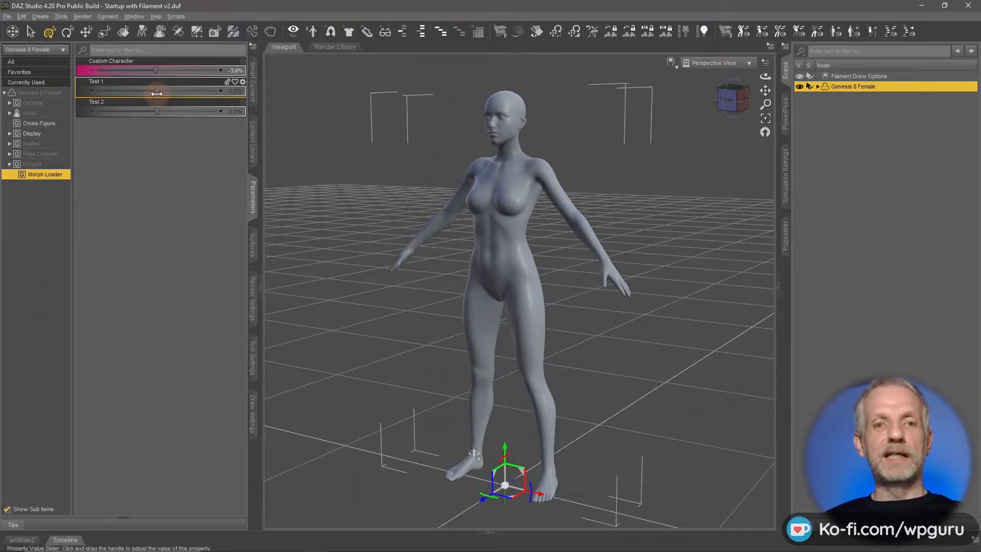
{"action": "left_click_drag", "start_coordinate": [156, 111], "coordinate": [191, 111]}
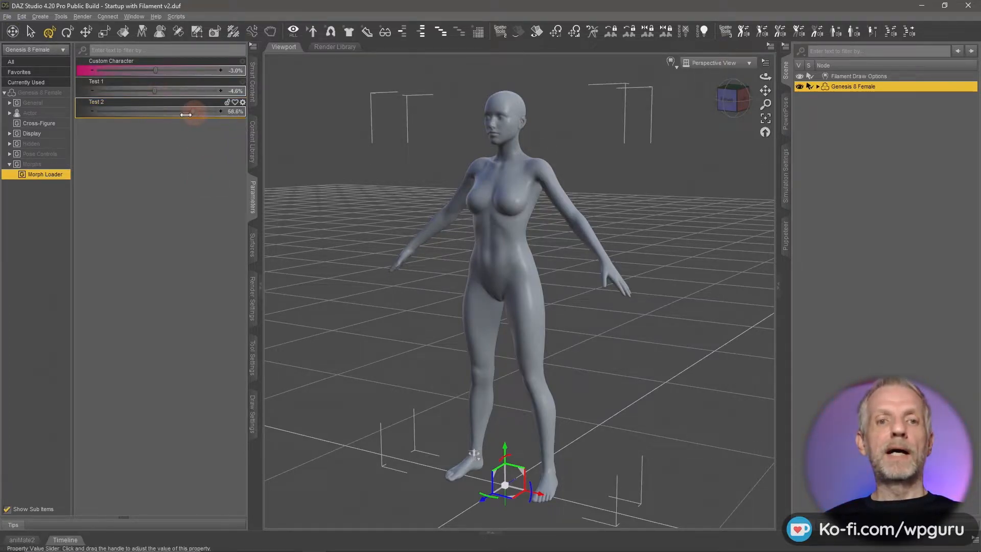
{"action": "left_click_drag", "start_coordinate": [187, 111], "coordinate": [182, 111]}
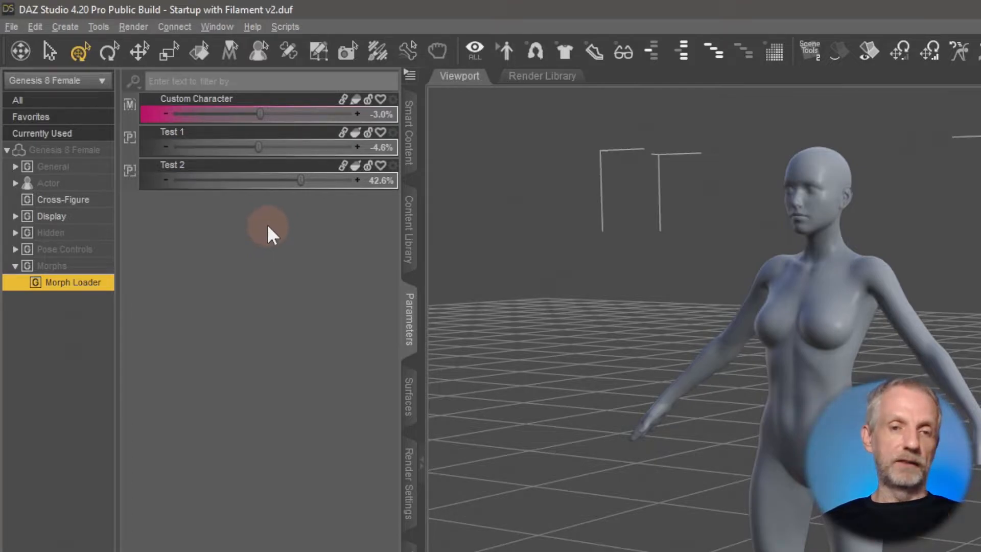
Bring up the right-click options for the edit-mode morph properties in the Parameters pane.
{"action": "right_click", "coordinate": [269, 233]}
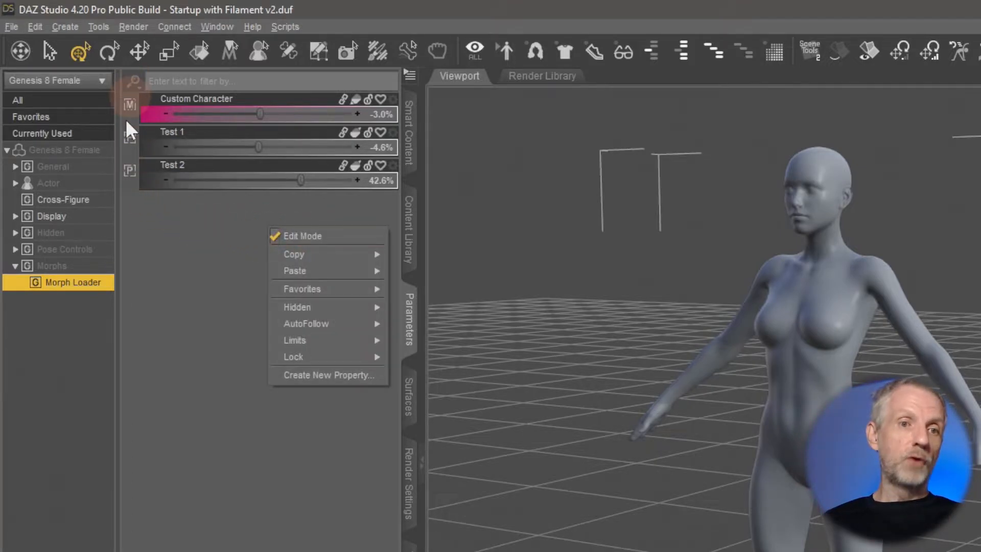
{"action": "left_click", "coordinate": [225, 219]}
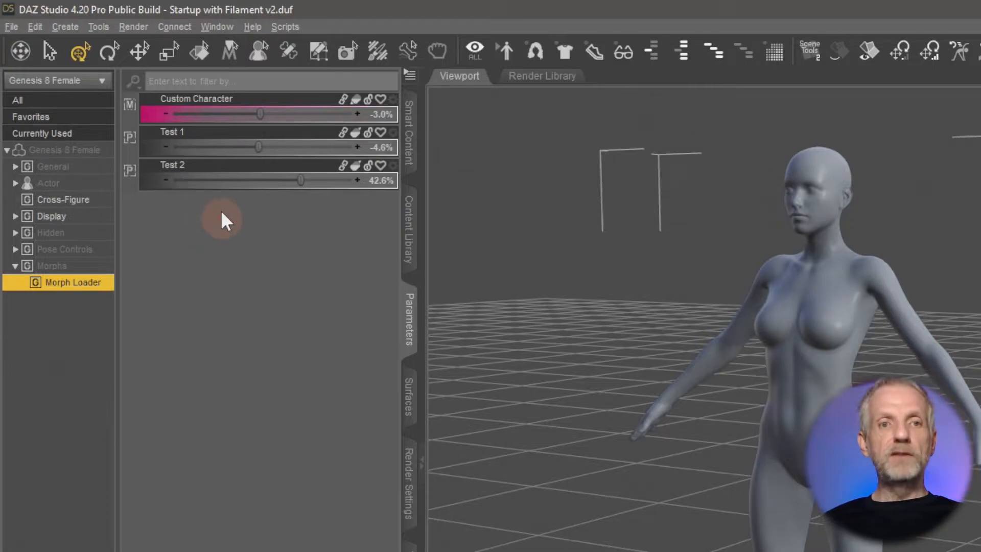
{"action": "mouse_move", "coordinate": [276, 235]}
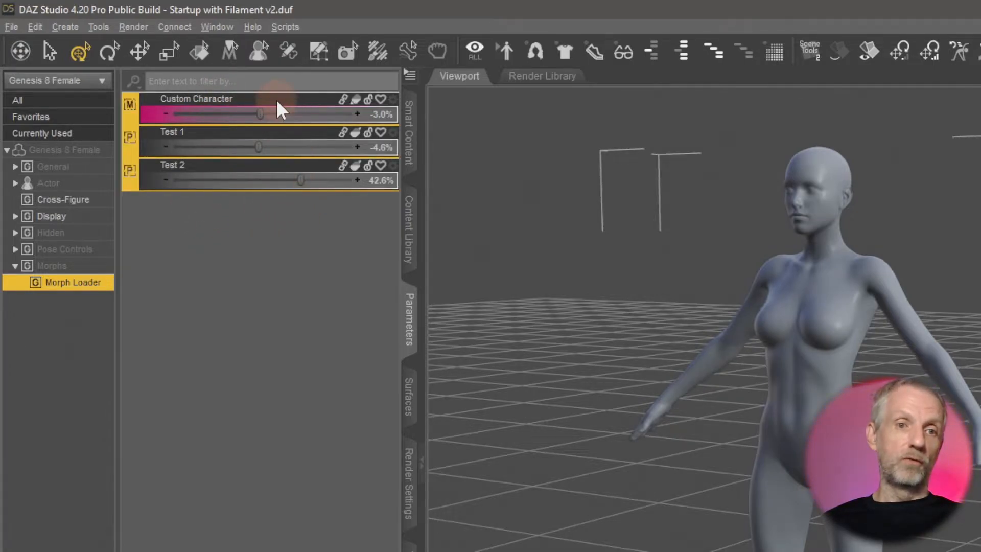
{"action": "mouse_move", "coordinate": [303, 309]}
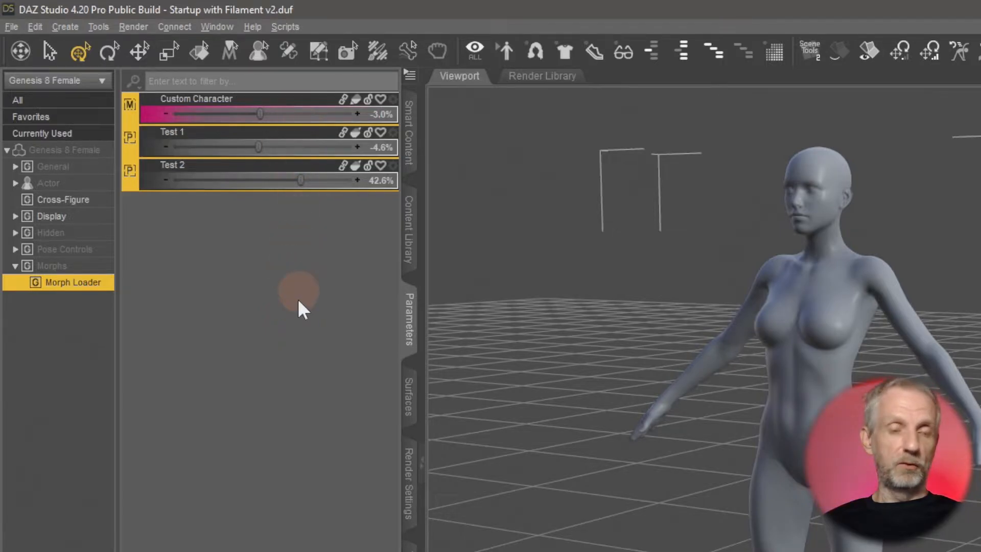
{"action": "mouse_move", "coordinate": [306, 209]}
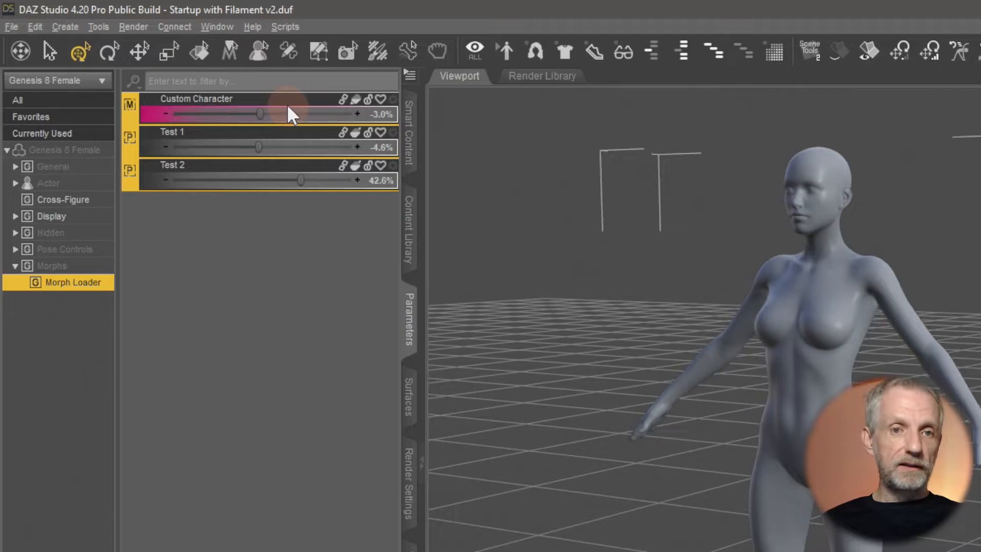
{"action": "right_click", "coordinate": [294, 113]}
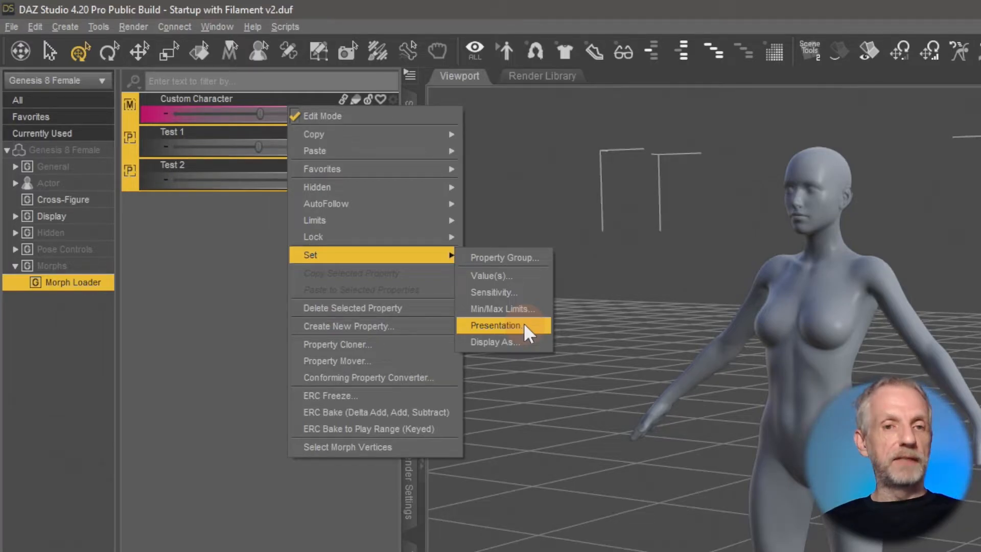
Set Color A to blue (0,128,192) for all three morphs via the batch Presentation settings.
{"action": "left_click", "coordinate": [497, 324]}
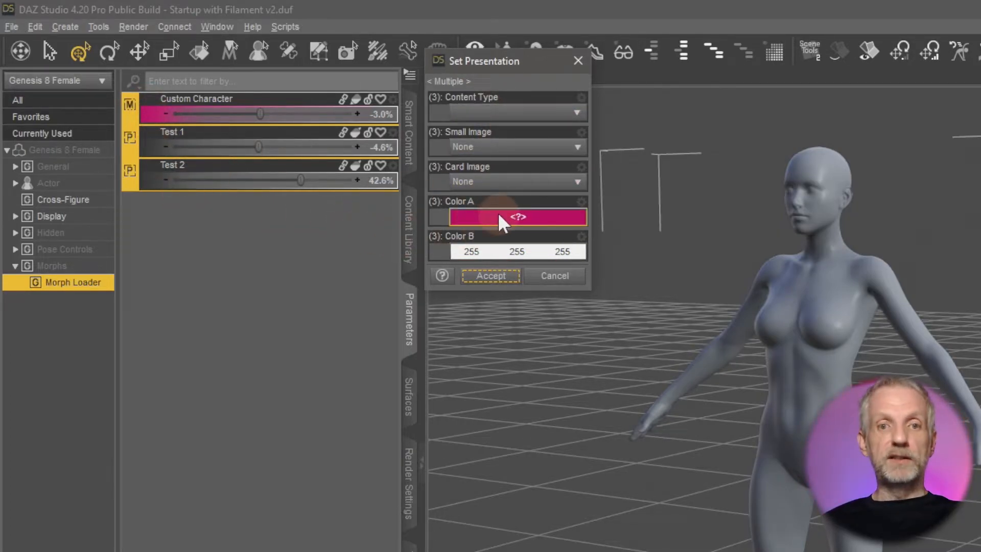
{"action": "left_click", "coordinate": [518, 217]}
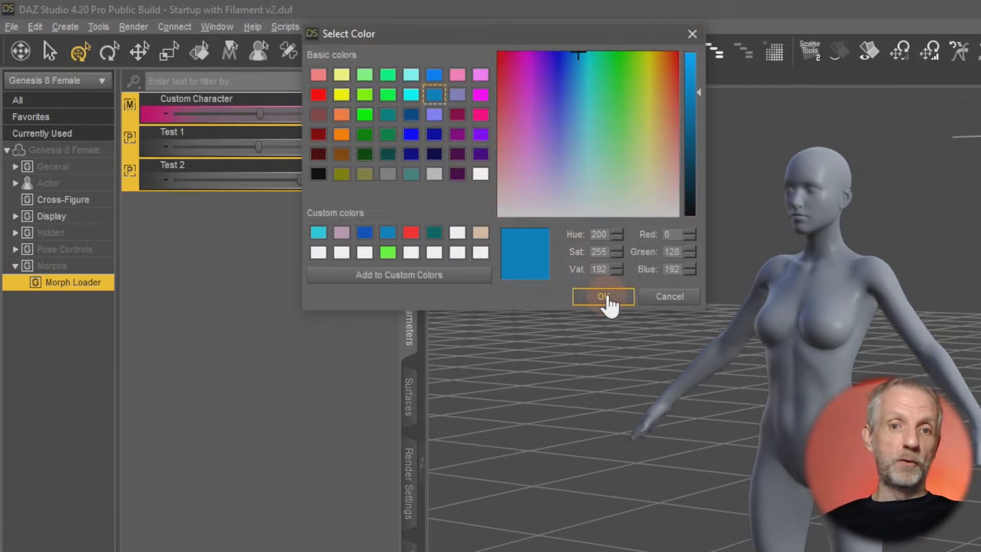
{"action": "left_click", "coordinate": [602, 296]}
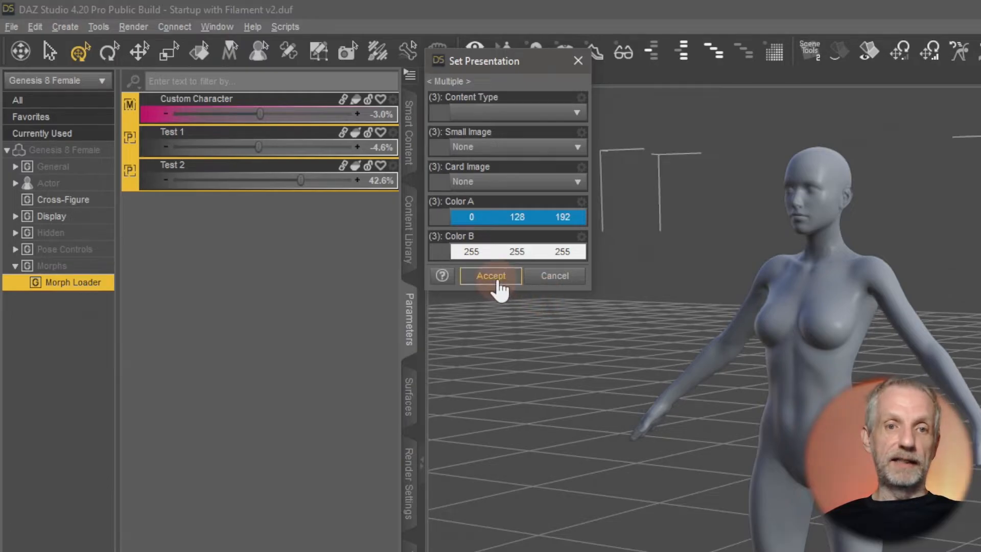
{"action": "left_click", "coordinate": [491, 275]}
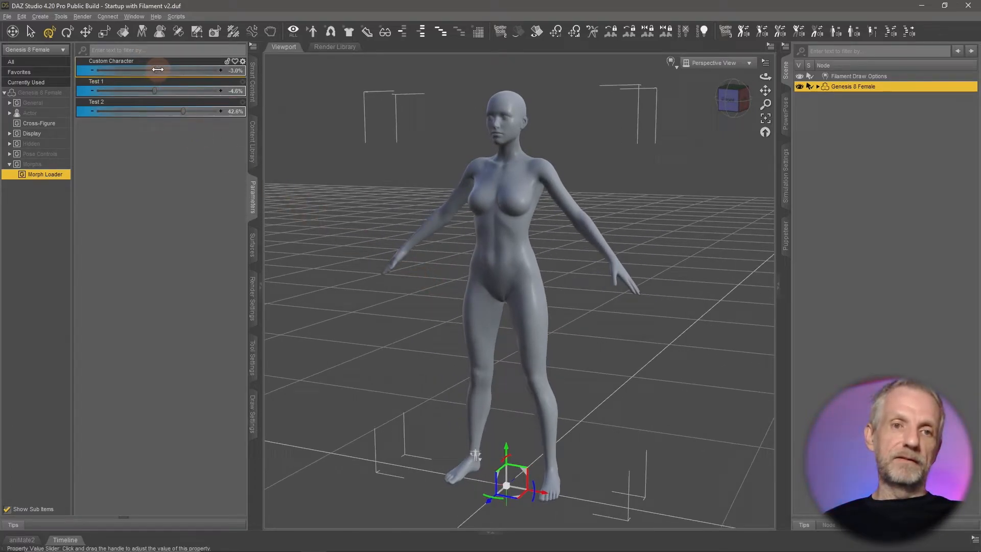
Try the blue sliders, leaving Custom Character -5.5%, Test 1 5.5% and Test 2 6.3%.
{"action": "left_click_drag", "start_coordinate": [156, 69], "coordinate": [97, 69]}
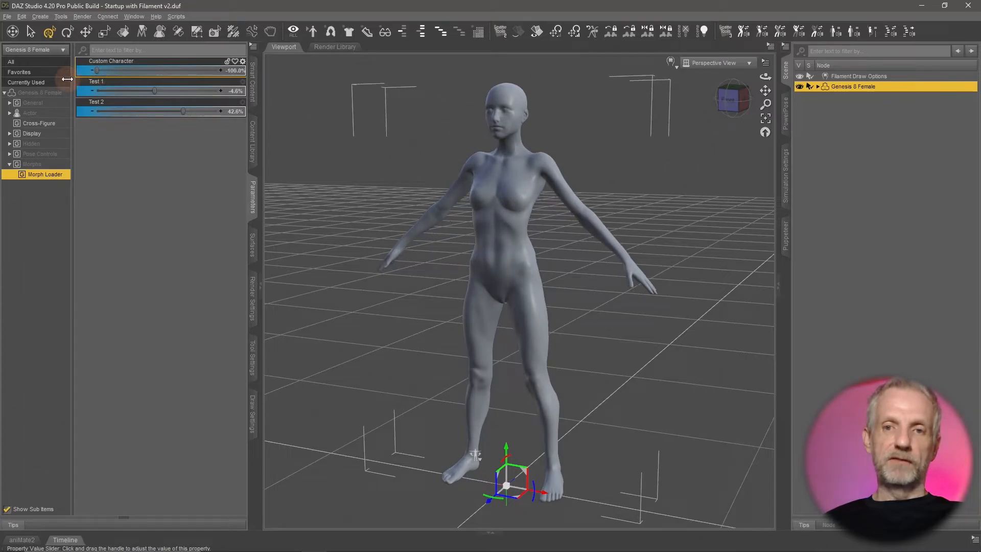
{"action": "left_click_drag", "start_coordinate": [97, 70], "coordinate": [218, 71]}
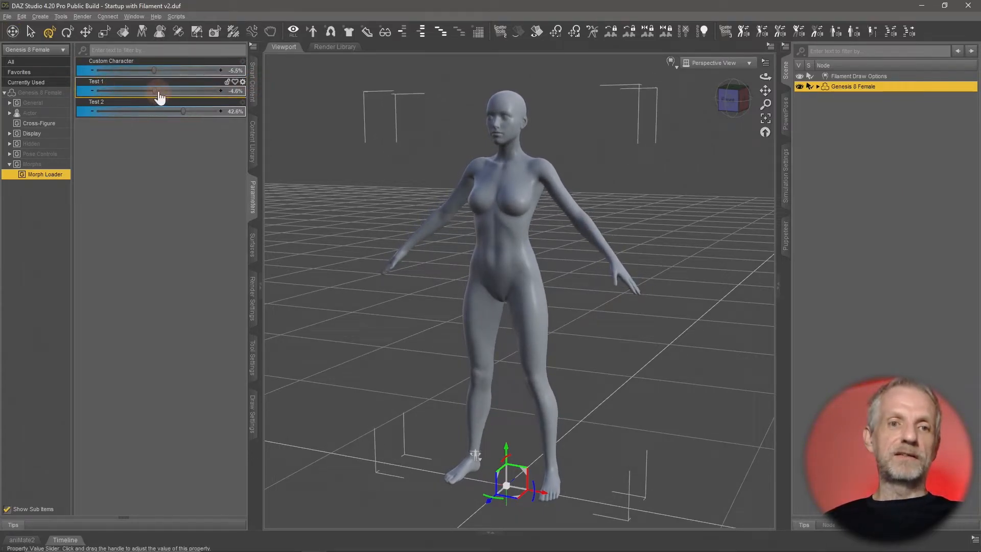
{"action": "left_click_drag", "start_coordinate": [153, 91], "coordinate": [162, 91]}
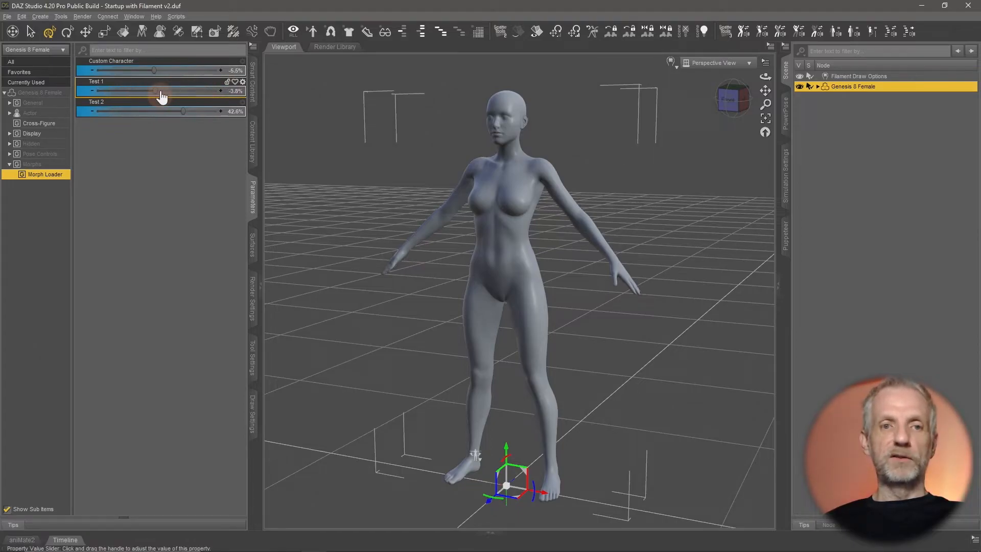
{"action": "left_click_drag", "start_coordinate": [153, 91], "coordinate": [101, 91]}
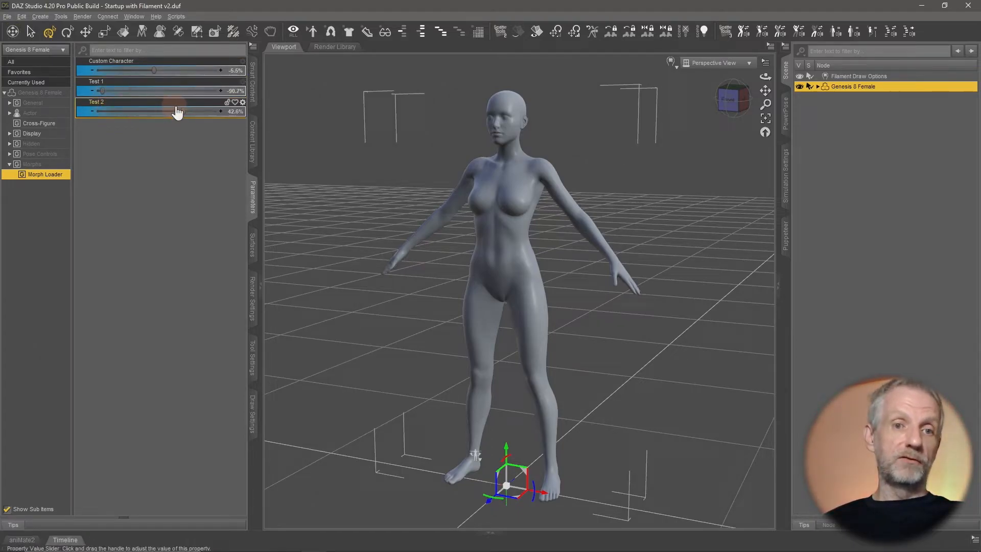
{"action": "left_click_drag", "start_coordinate": [159, 110], "coordinate": [144, 111]}
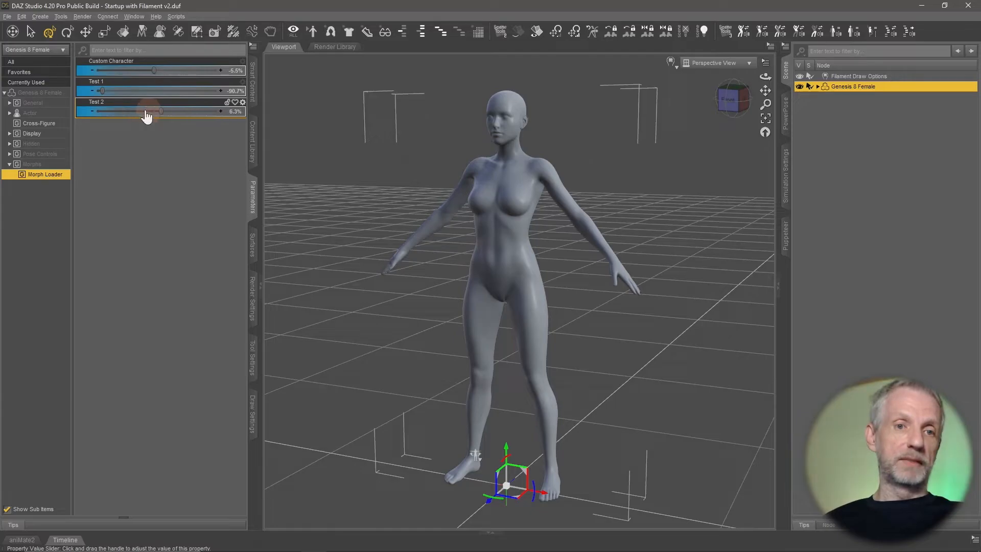
{"action": "left_click_drag", "start_coordinate": [102, 90], "coordinate": [161, 90]}
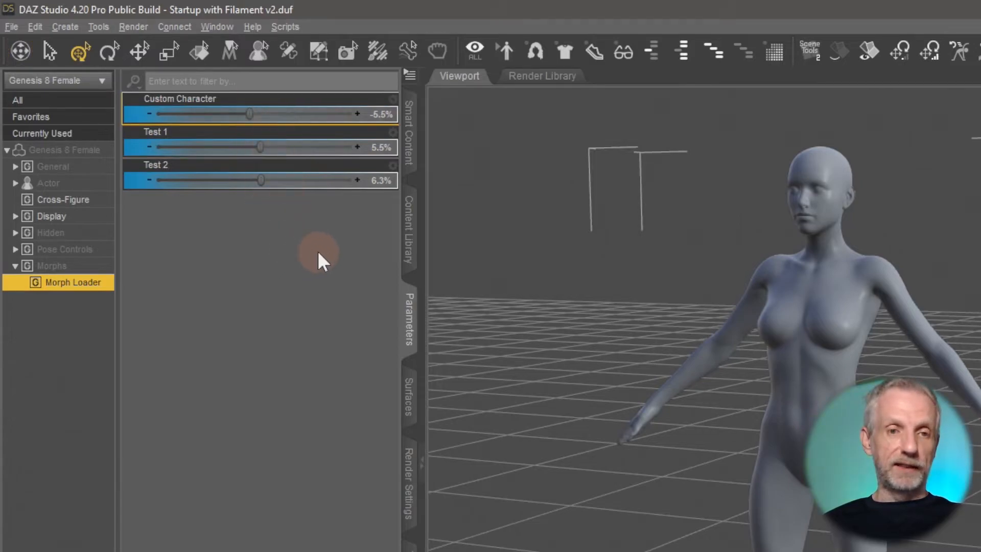
{"action": "mouse_move", "coordinate": [253, 232]}
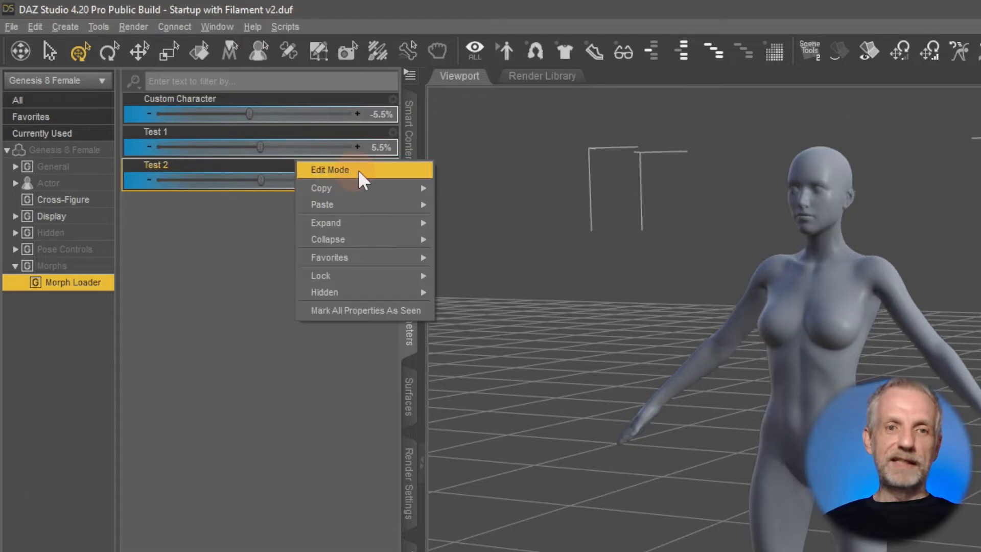
With edit mode on, set Min 0 and Max 1 limits for all three morphs.
{"action": "left_click", "coordinate": [329, 169]}
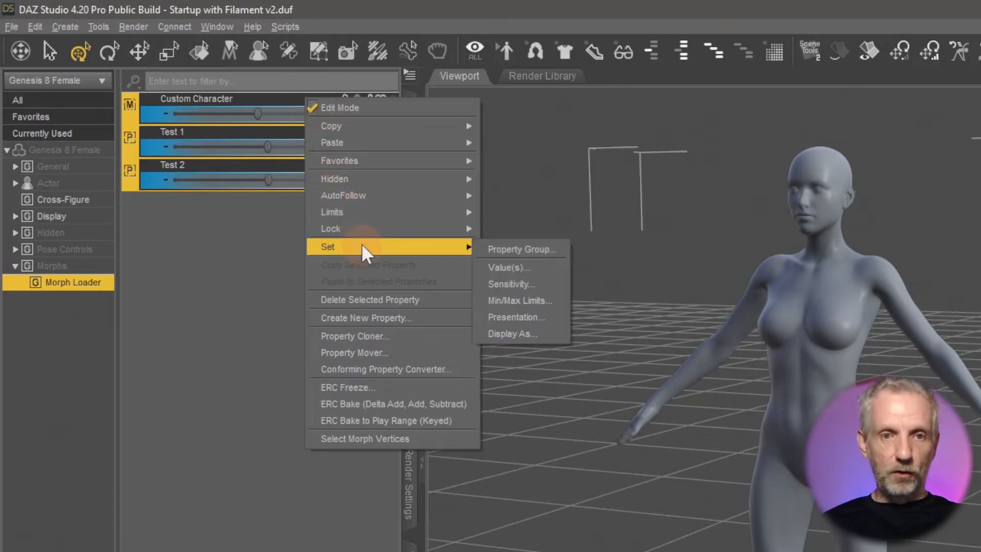
{"action": "mouse_move", "coordinate": [510, 267]}
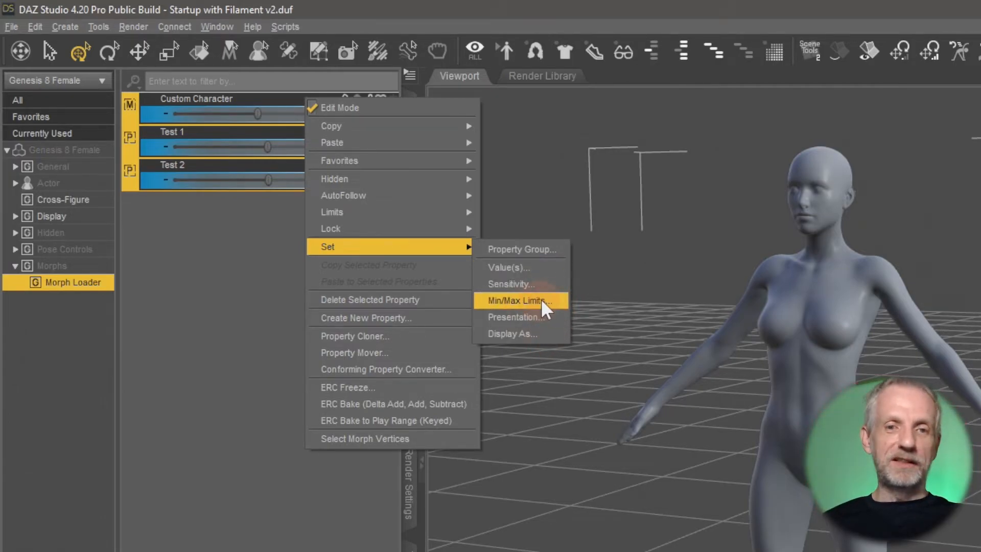
{"action": "left_click", "coordinate": [520, 300]}
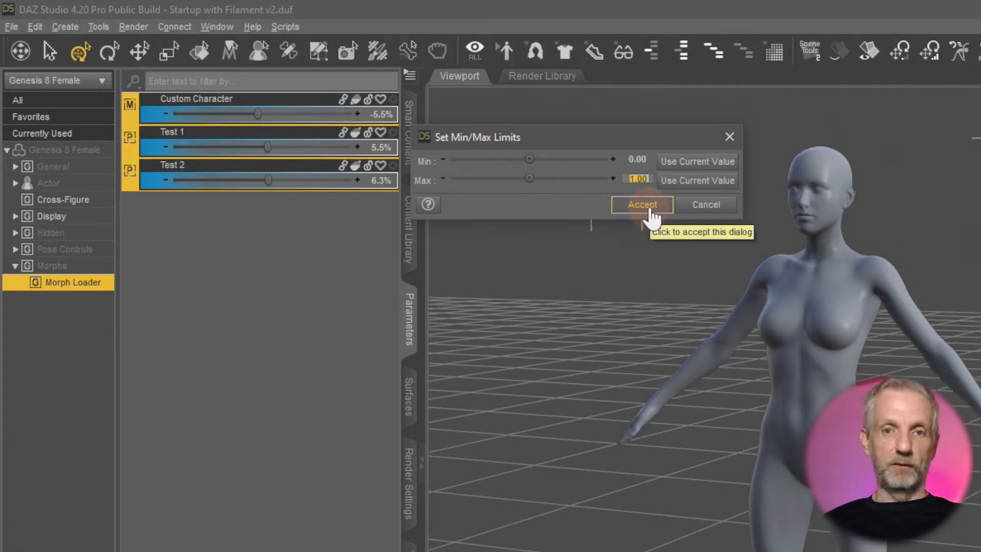
{"action": "left_click", "coordinate": [640, 204]}
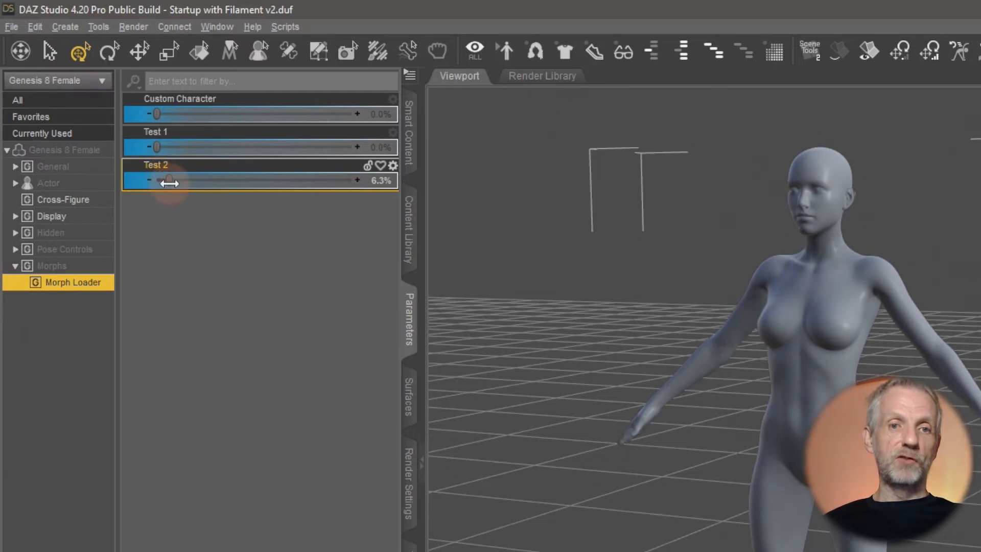
Bring Test 2 to 0% and dial Custom Character up to about 41.8% within its limits.
{"action": "left_click_drag", "start_coordinate": [164, 180], "coordinate": [206, 180]}
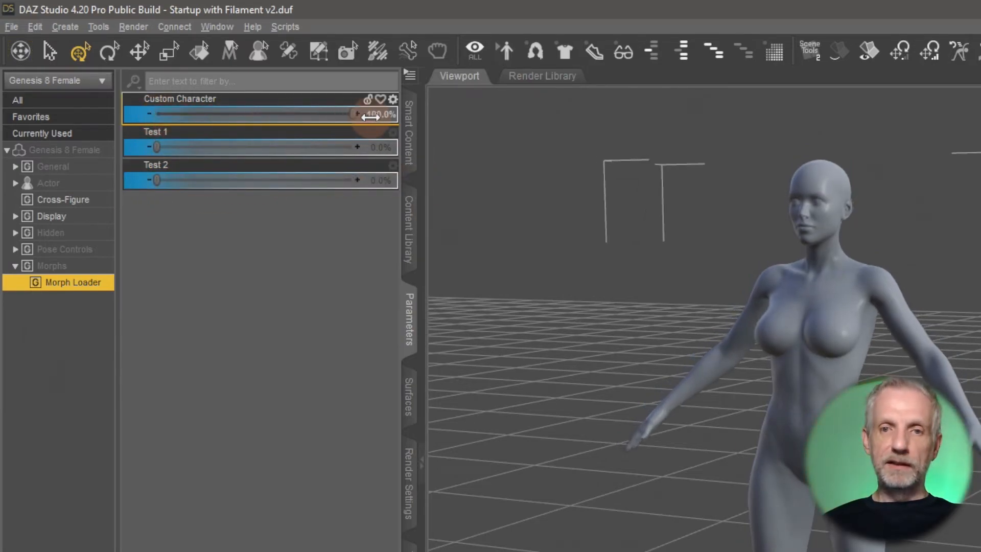
{"action": "left_click_drag", "start_coordinate": [366, 113], "coordinate": [201, 113]}
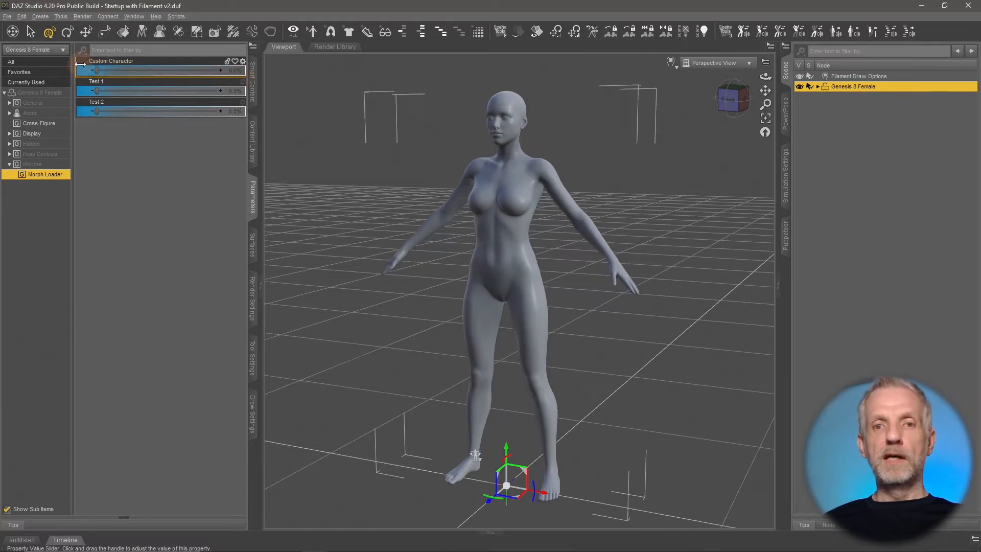
{"action": "left_click_drag", "start_coordinate": [96, 70], "coordinate": [147, 70]}
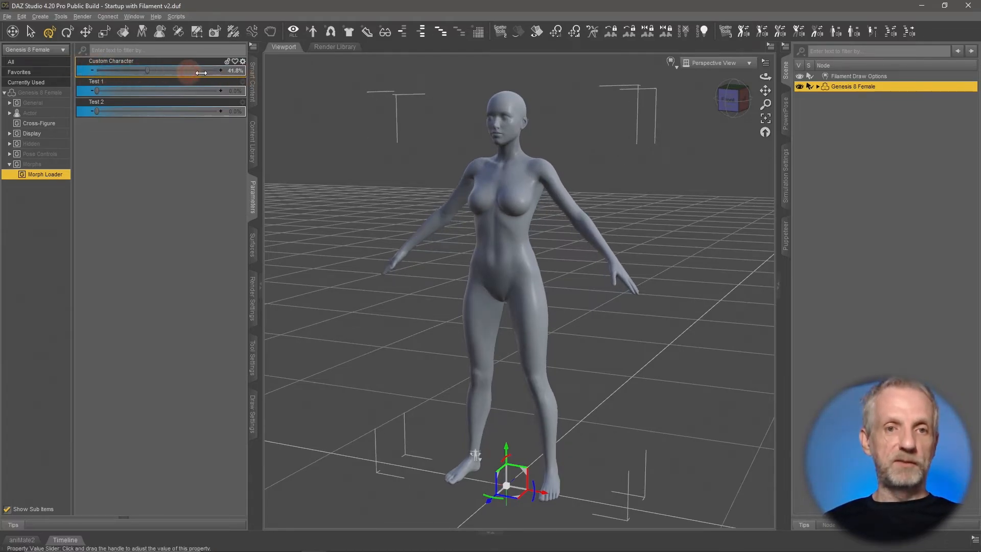